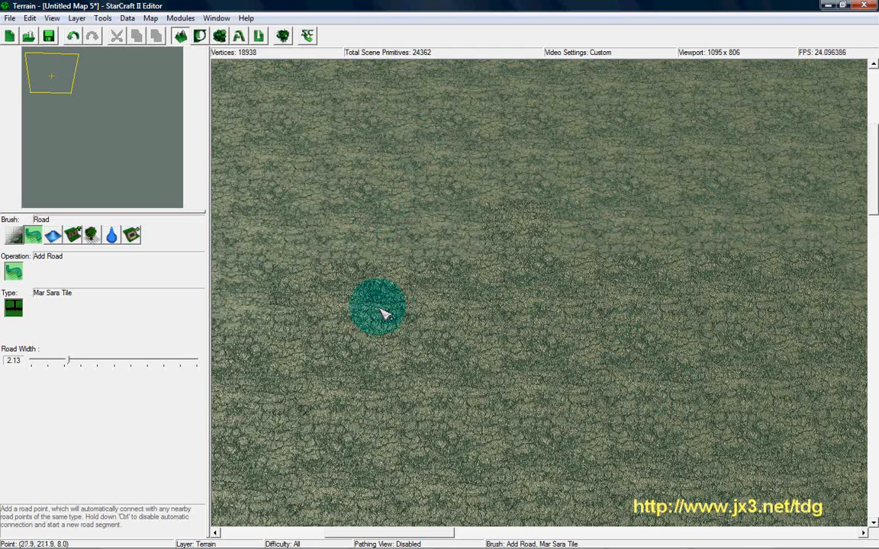
{"action": "mouse_move", "coordinate": [567, 348]}
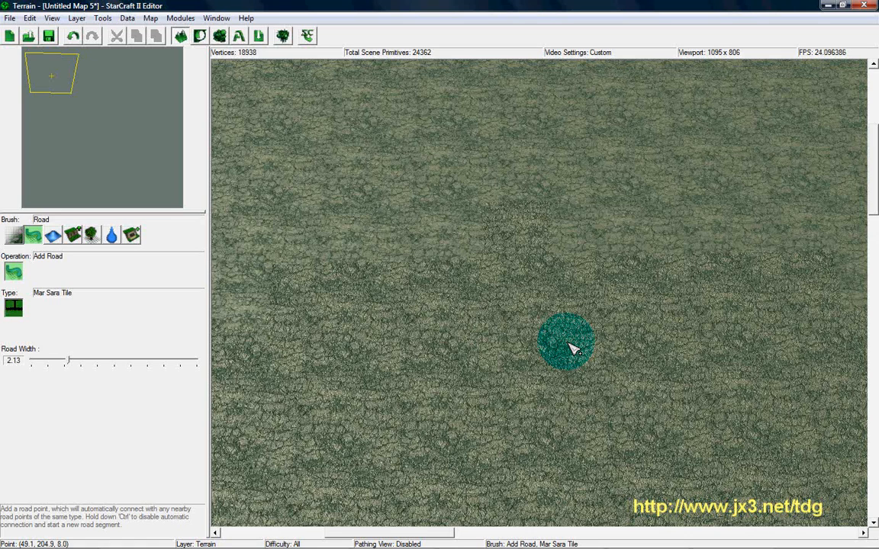
{"action": "mouse_move", "coordinate": [487, 334]}
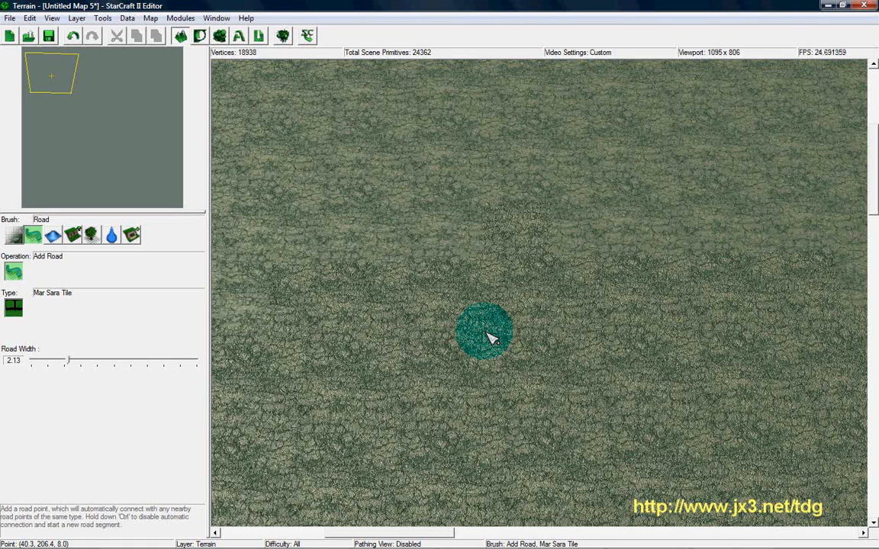
{"action": "mouse_move", "coordinate": [275, 339]}
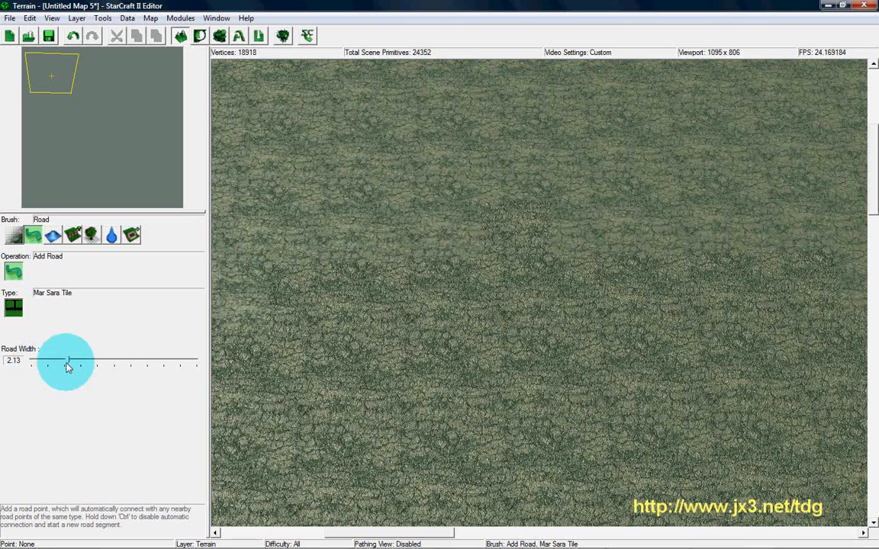
- Try road width at 8.00 and 0.54 before settling it around 2.40
{"action": "left_click_drag", "start_coordinate": [69, 362], "coordinate": [196, 360]}
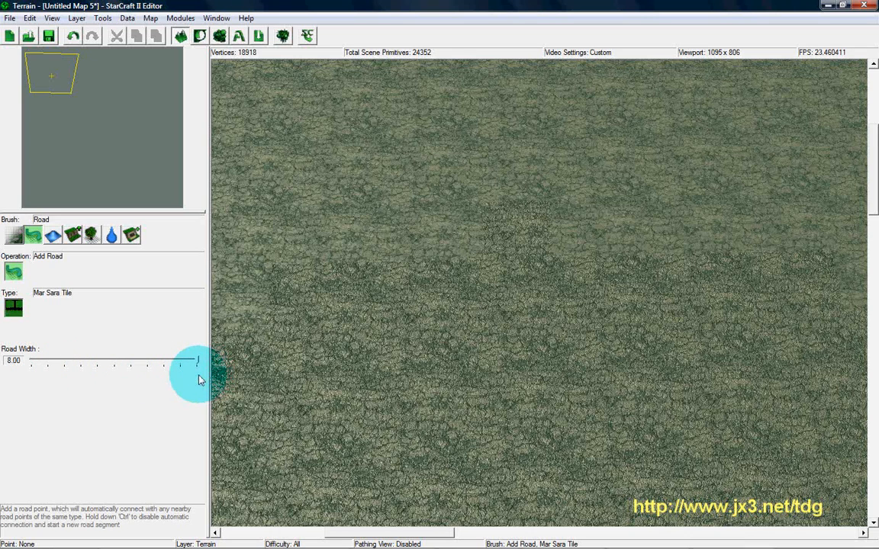
{"action": "left_click_drag", "start_coordinate": [197, 361], "coordinate": [34, 360]}
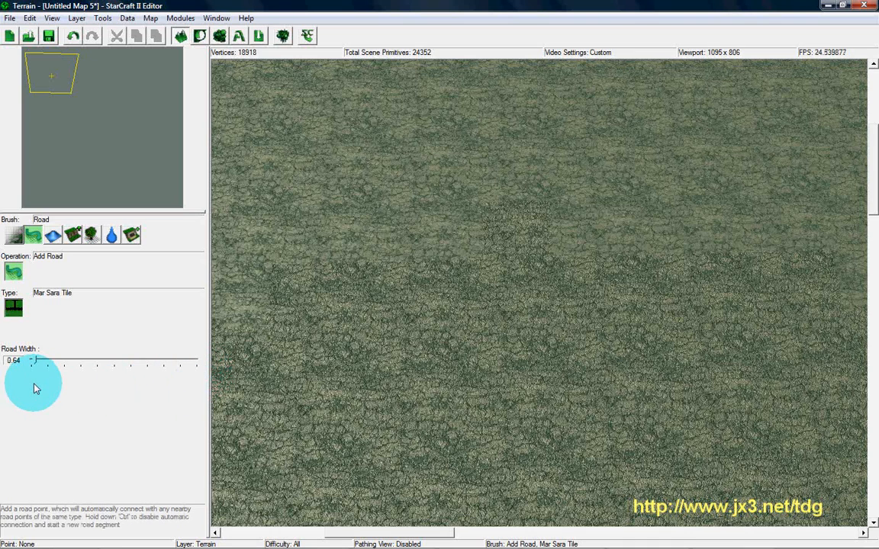
{"action": "left_click_drag", "start_coordinate": [37, 360], "coordinate": [91, 360]}
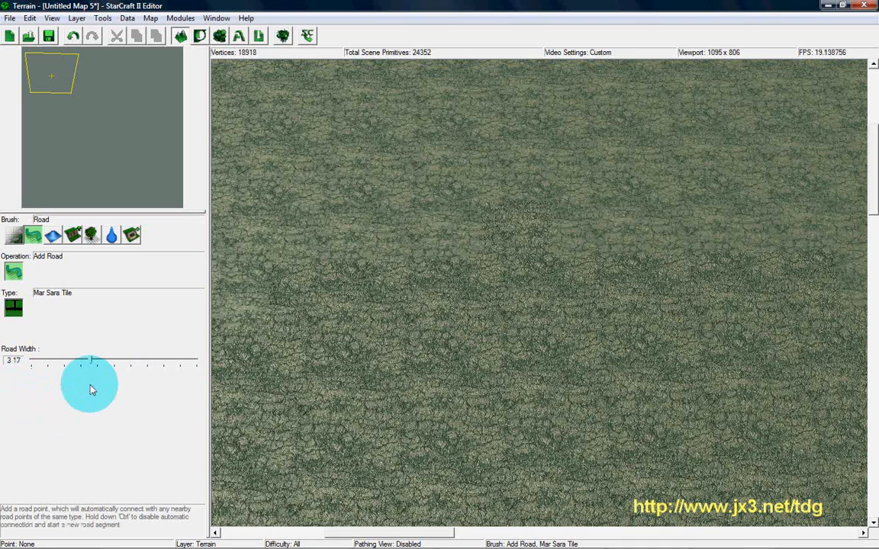
{"action": "left_click_drag", "start_coordinate": [92, 361], "coordinate": [75, 360]}
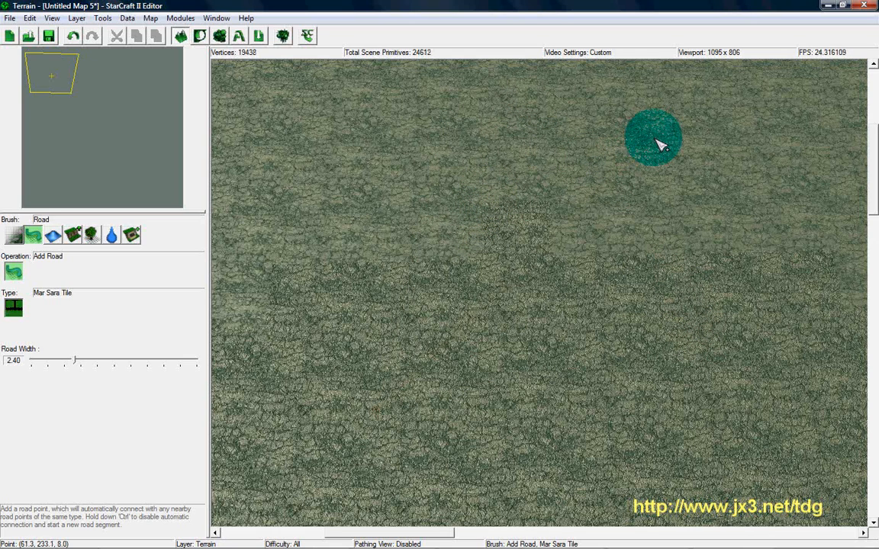
- Lay a straight Mar Sara Tile road diagonally across the grass at width 2.40
{"action": "left_click_drag", "start_coordinate": [653, 137], "coordinate": [488, 298]}
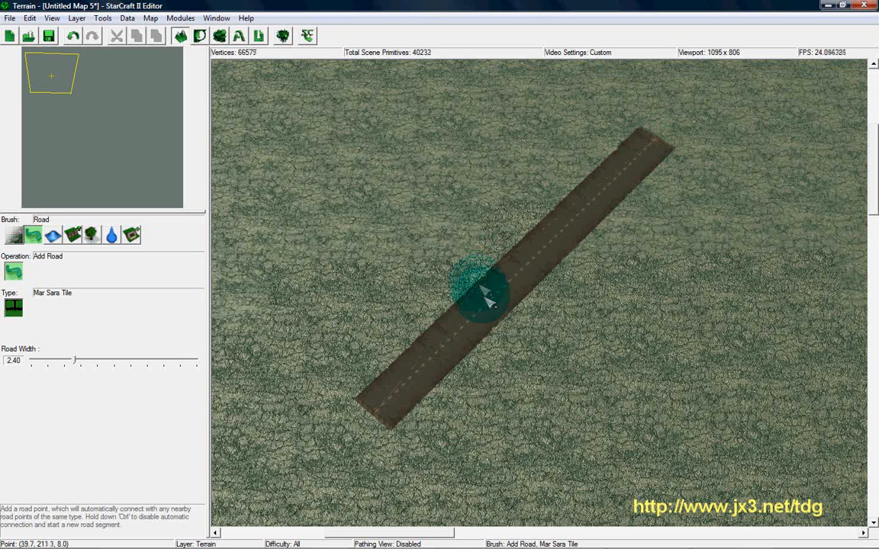
{"action": "mouse_move", "coordinate": [613, 183]}
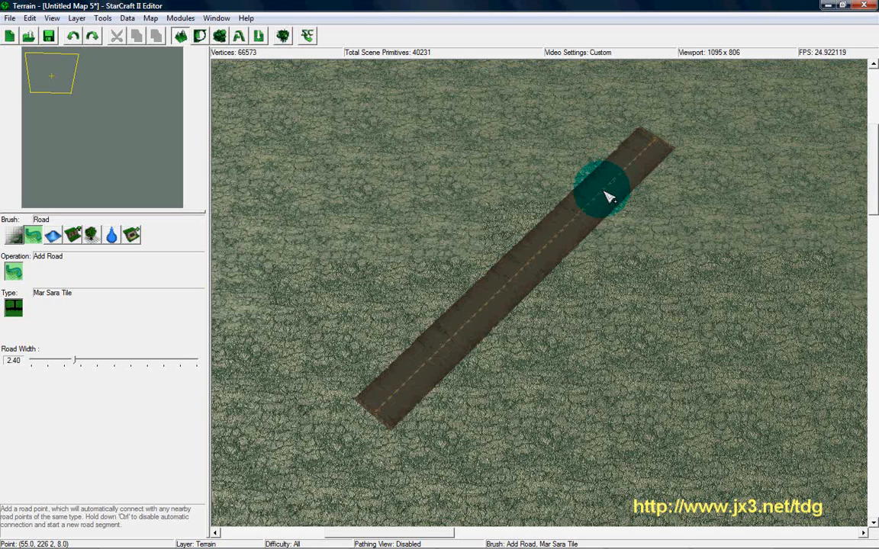
{"action": "mouse_move", "coordinate": [440, 343]}
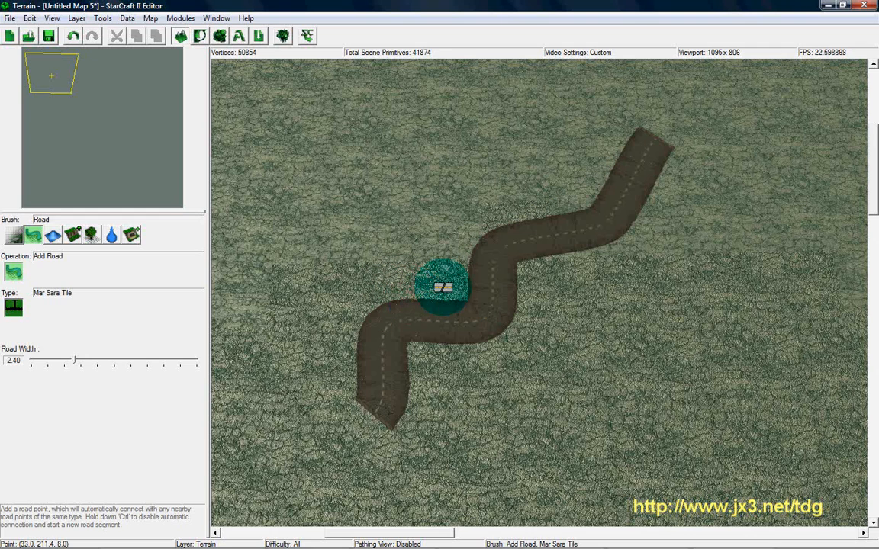
{"action": "mouse_move", "coordinate": [775, 217]}
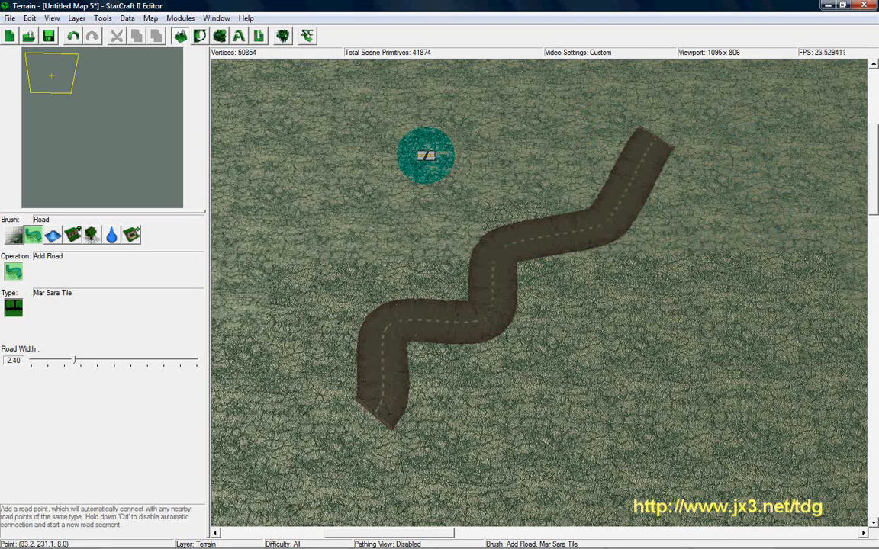
{"action": "mouse_move", "coordinate": [815, 119]}
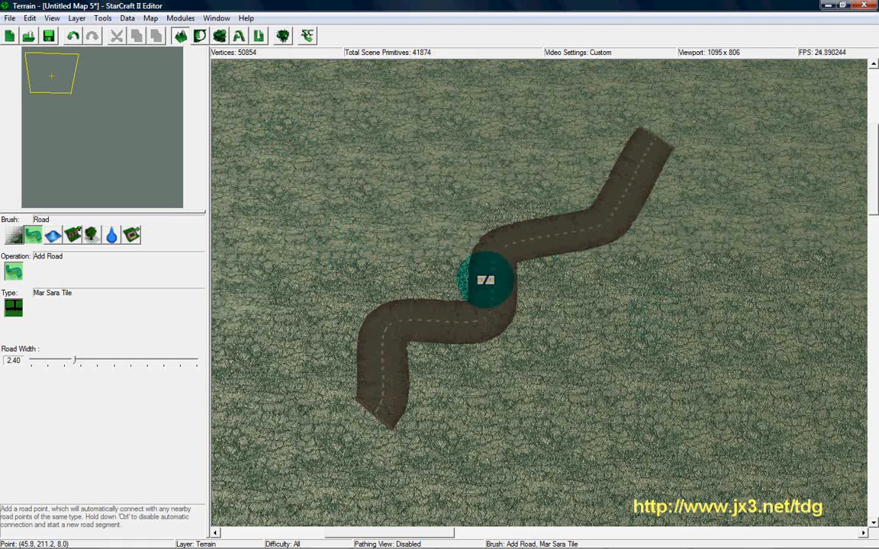
{"action": "mouse_move", "coordinate": [271, 113]}
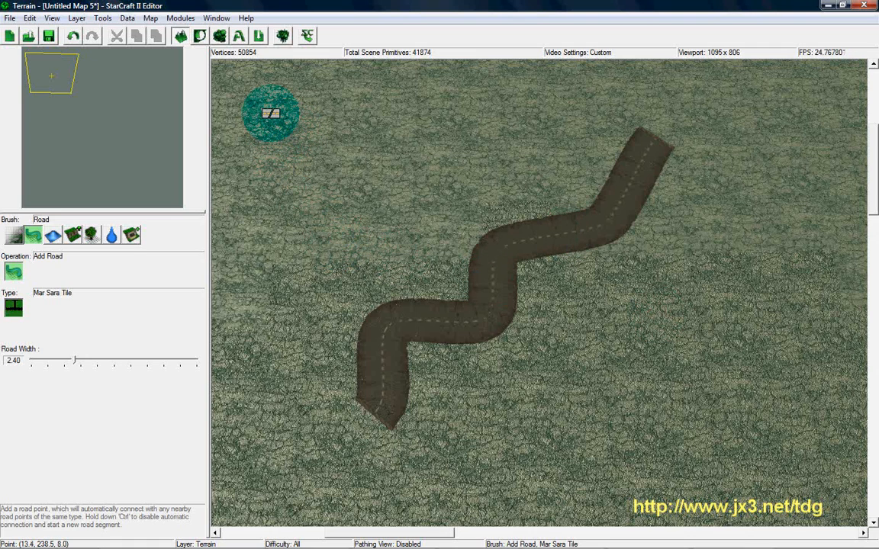
{"action": "mouse_move", "coordinate": [252, 105]}
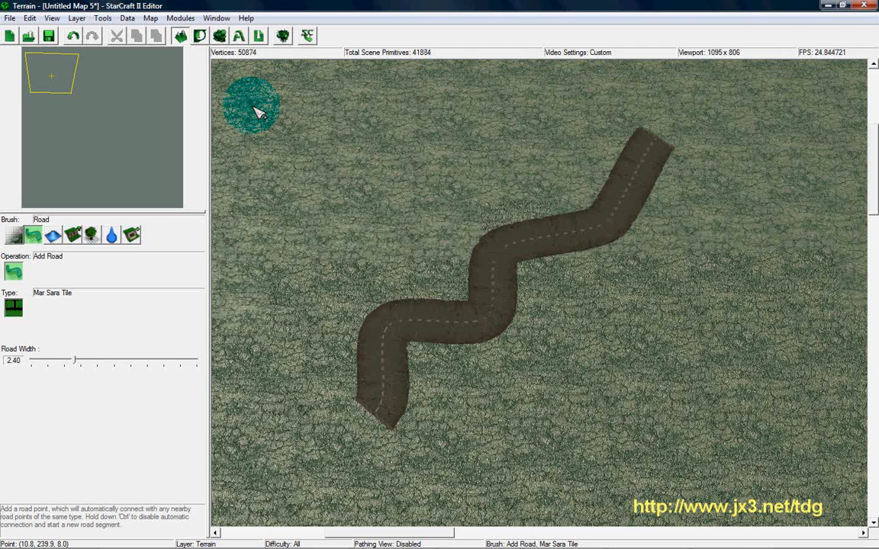
- Start a separate short road near the top-left edge of the map
{"action": "left_click", "coordinate": [274, 288]}
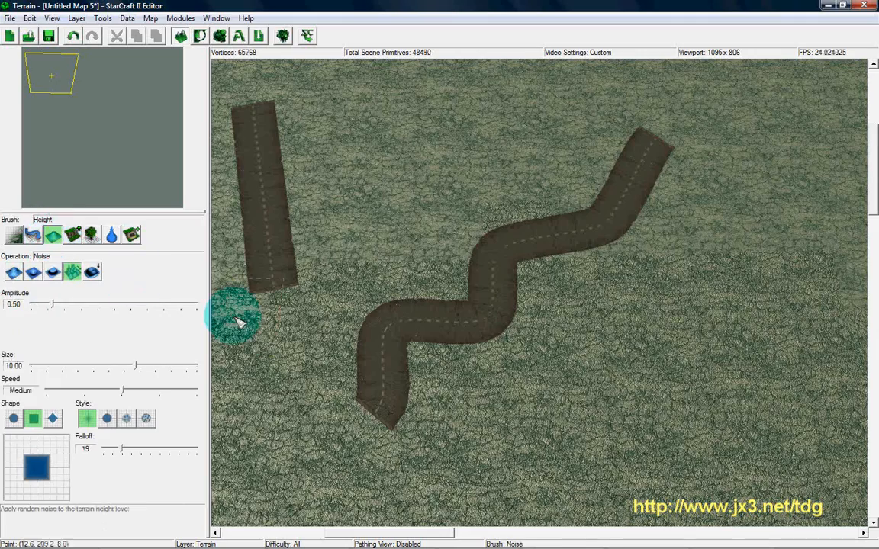
{"action": "mouse_move", "coordinate": [366, 247]}
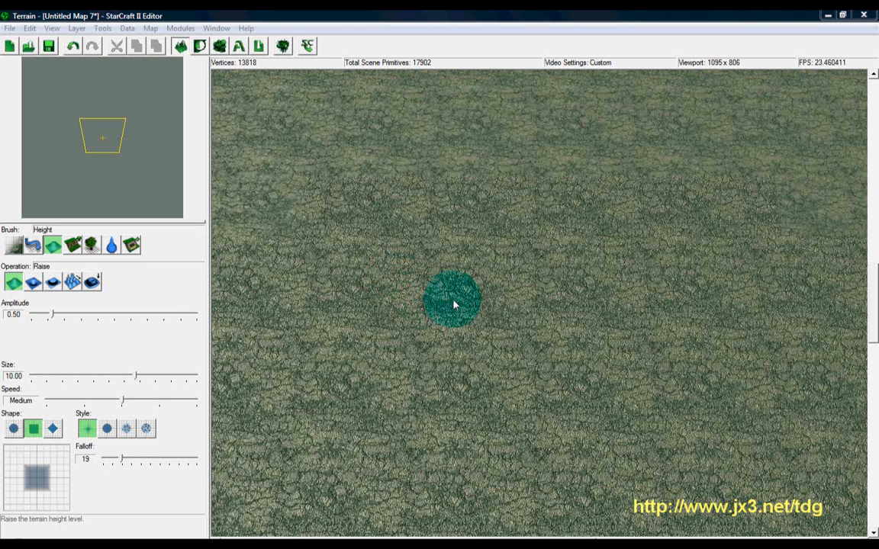
{"action": "mouse_move", "coordinate": [214, 324]}
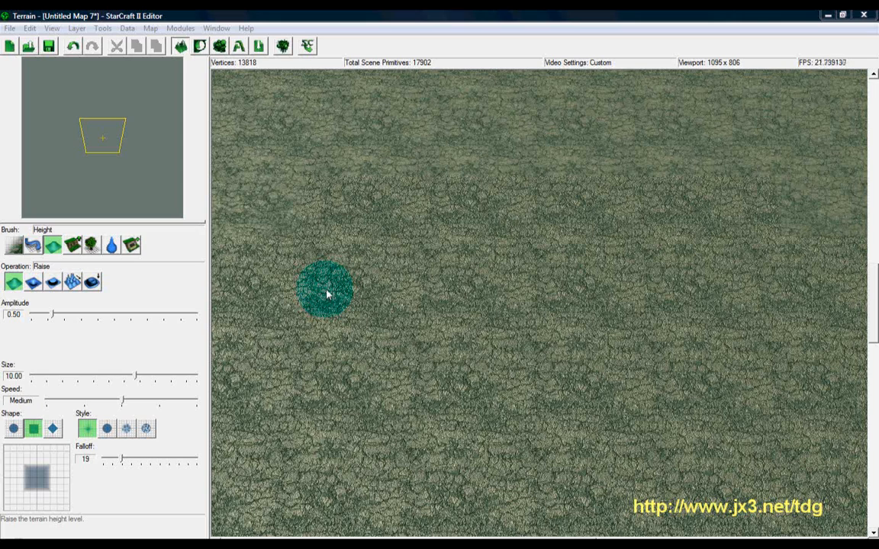
{"action": "mouse_move", "coordinate": [397, 290]}
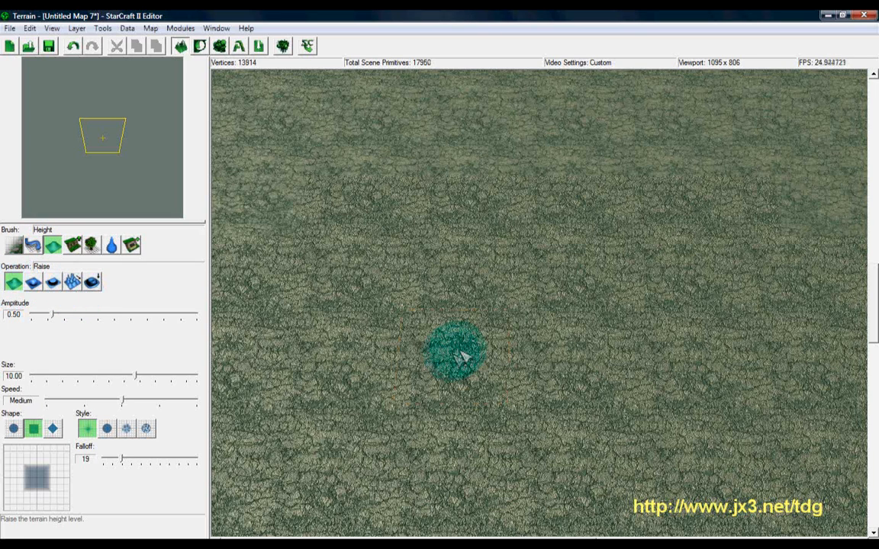
{"action": "mouse_move", "coordinate": [507, 313]}
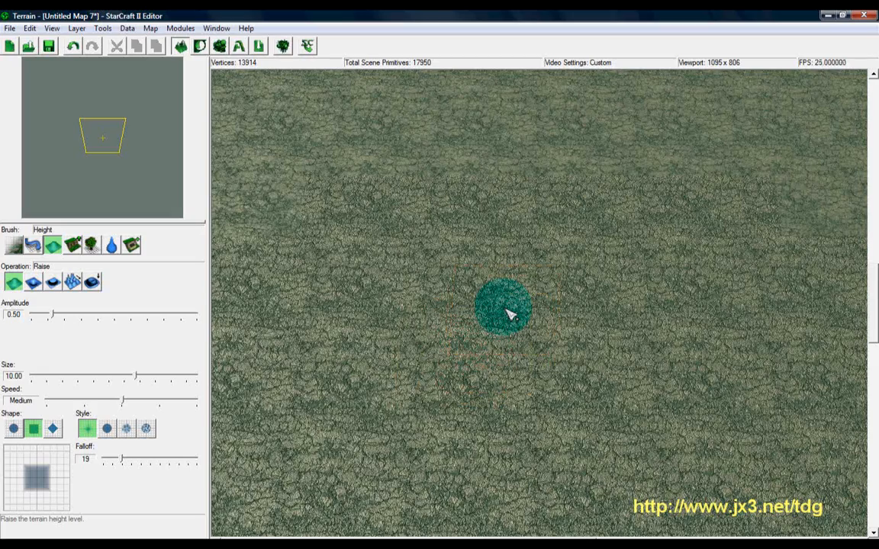
{"action": "mouse_move", "coordinate": [550, 332]}
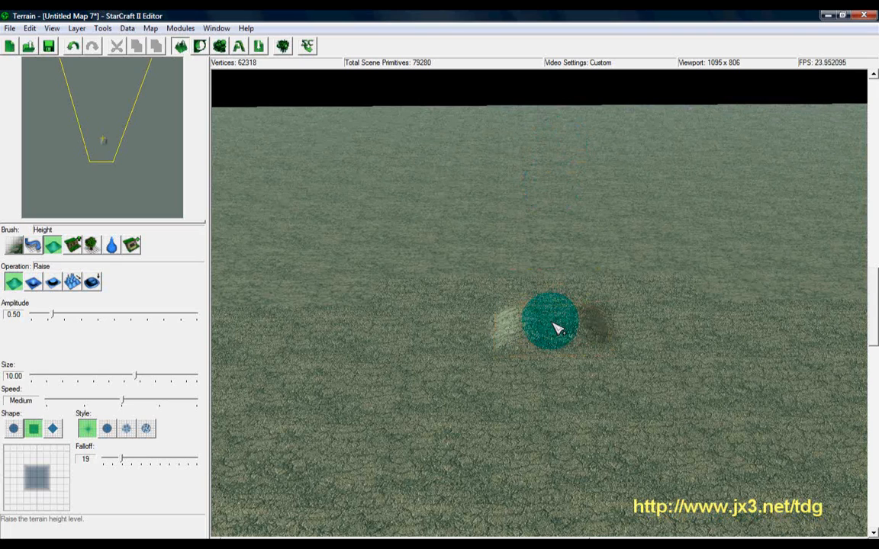
- Raise the ground near the middle of the map into a grassy mound
{"action": "left_click", "coordinate": [552, 326]}
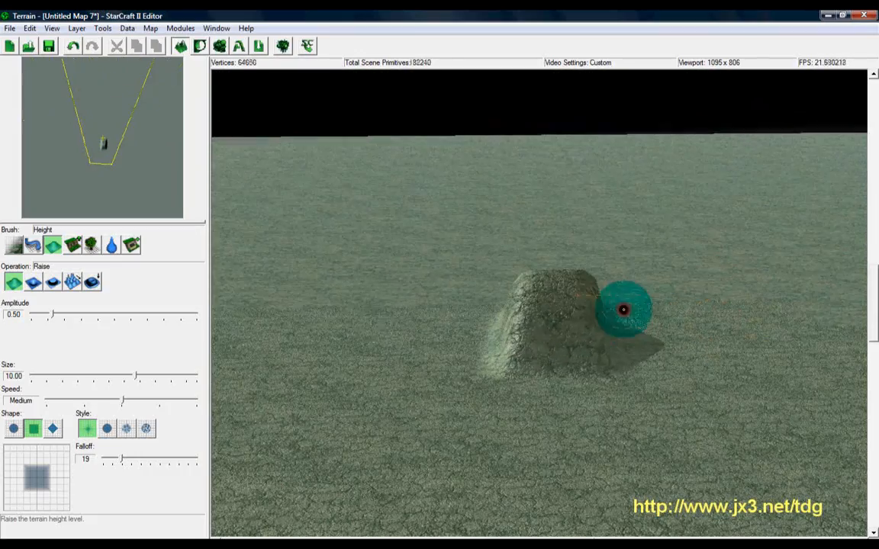
- Lower the ground around the mound to carve a wide U-shaped trench
{"action": "left_click", "coordinate": [34, 281]}
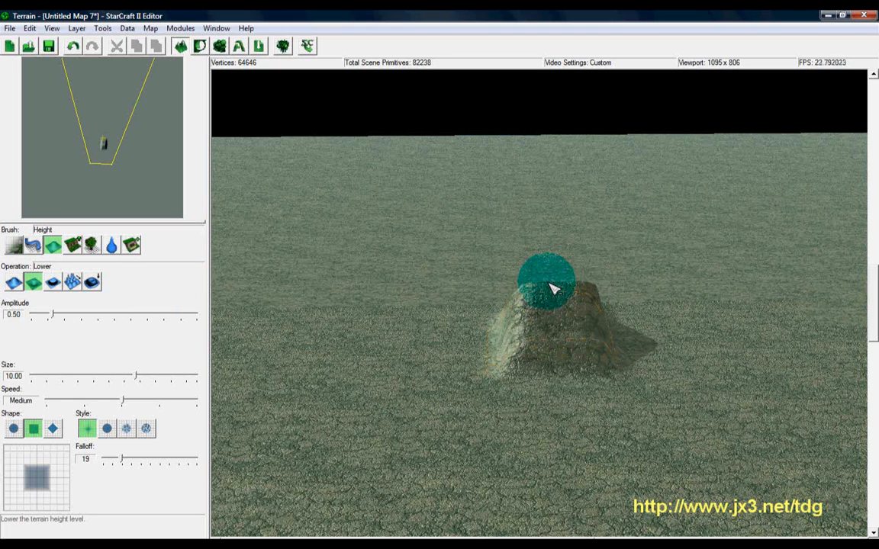
{"action": "left_click", "coordinate": [547, 284]}
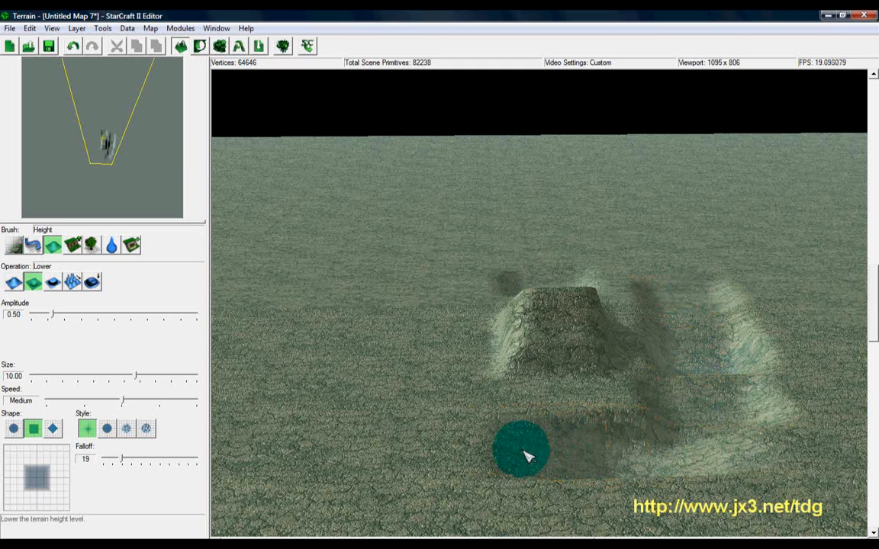
{"action": "left_click_drag", "start_coordinate": [526, 457], "coordinate": [384, 365]}
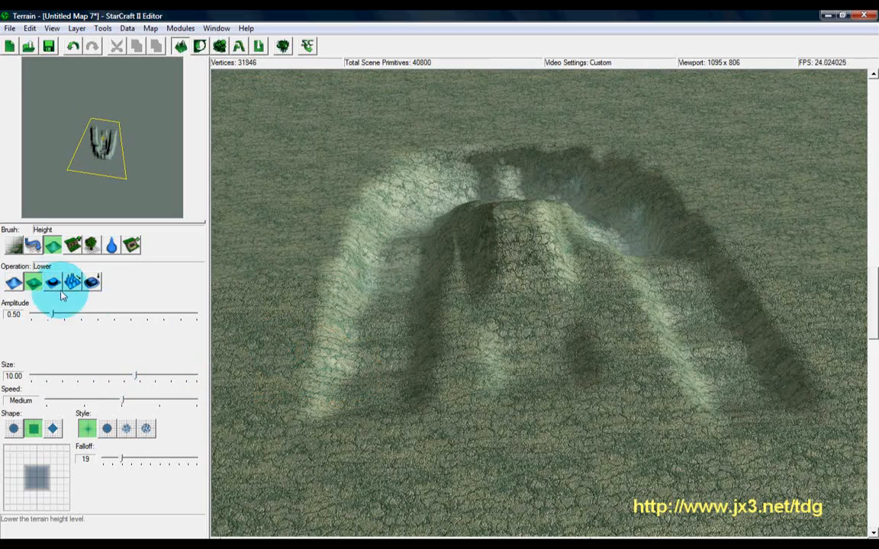
- Switch the Height brush to the Uniform operation for levelling ground
{"action": "left_click", "coordinate": [52, 283]}
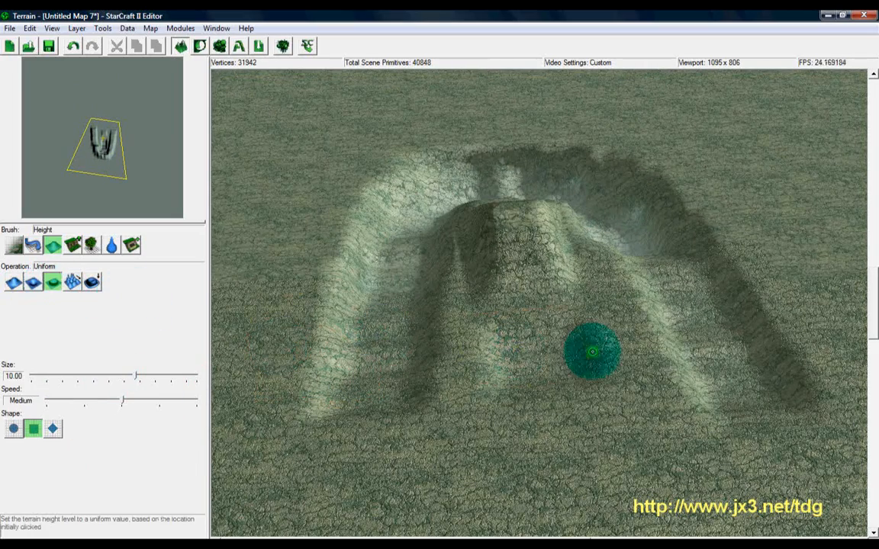
{"action": "mouse_move", "coordinate": [370, 371]}
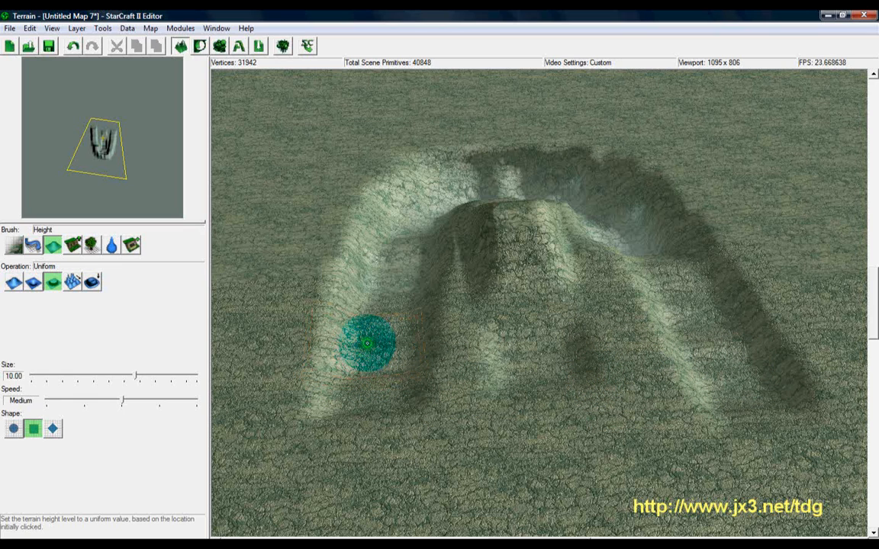
{"action": "mouse_move", "coordinate": [366, 389]}
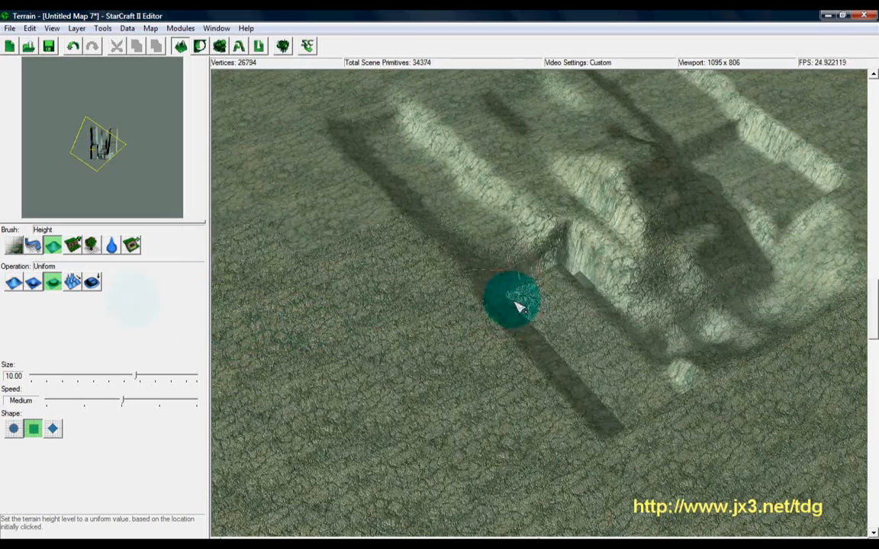
- Add random noise bumps across the flat ground beside the levelled terraces
{"action": "left_click", "coordinate": [72, 281]}
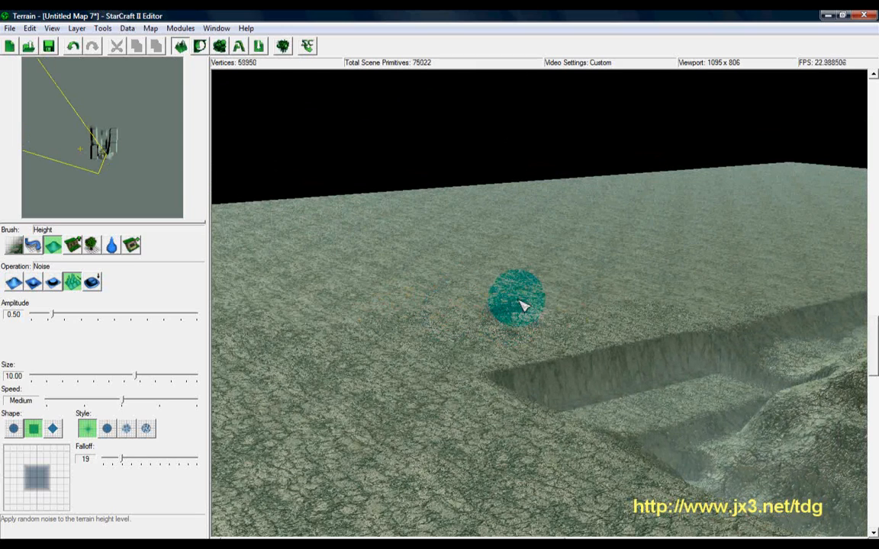
{"action": "left_click_drag", "start_coordinate": [519, 306], "coordinate": [450, 338]}
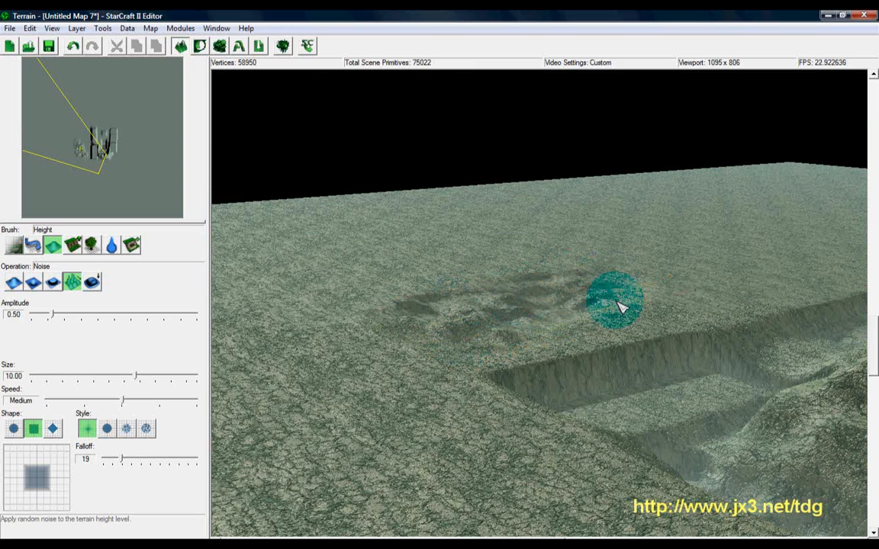
{"action": "left_click_drag", "start_coordinate": [618, 302], "coordinate": [567, 354]}
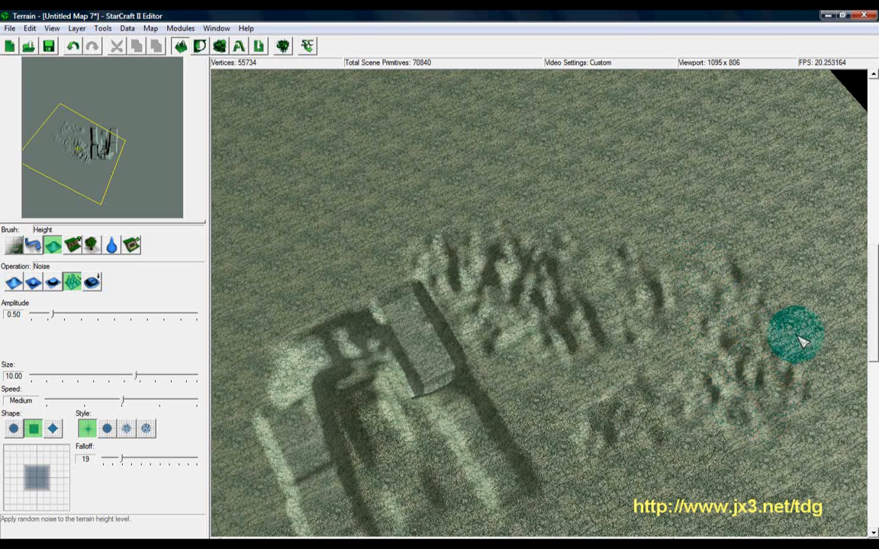
{"action": "left_click_drag", "start_coordinate": [796, 335], "coordinate": [610, 382]}
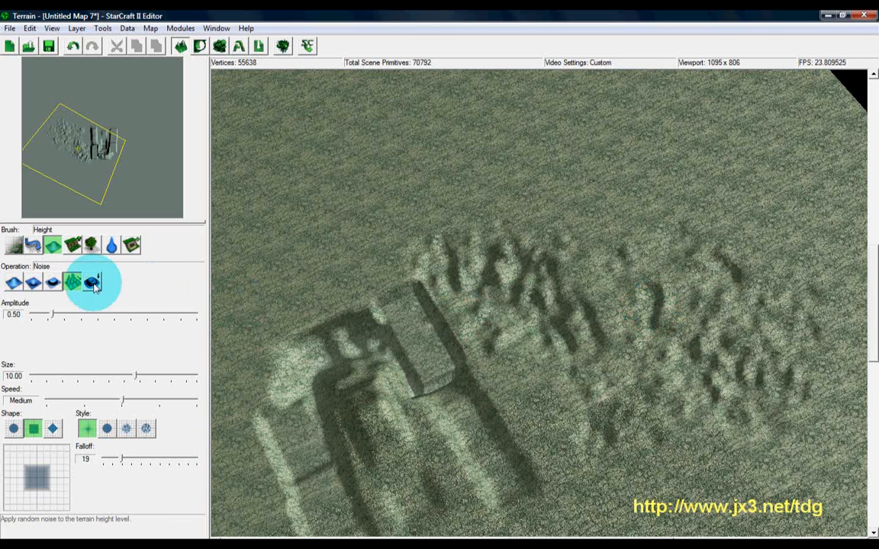
- Smooth the rough bumps and the edges around the mound and trench
{"action": "left_click", "coordinate": [92, 282]}
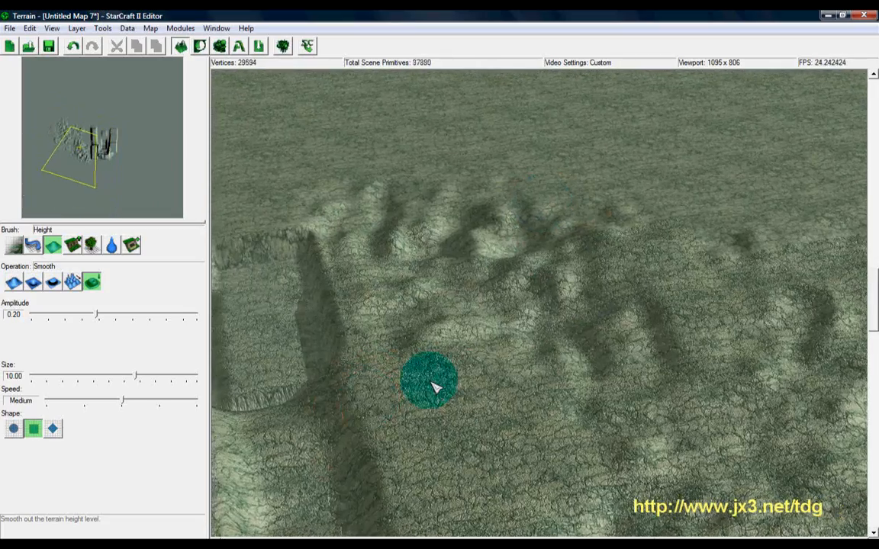
{"action": "left_click_drag", "start_coordinate": [435, 389], "coordinate": [521, 366]}
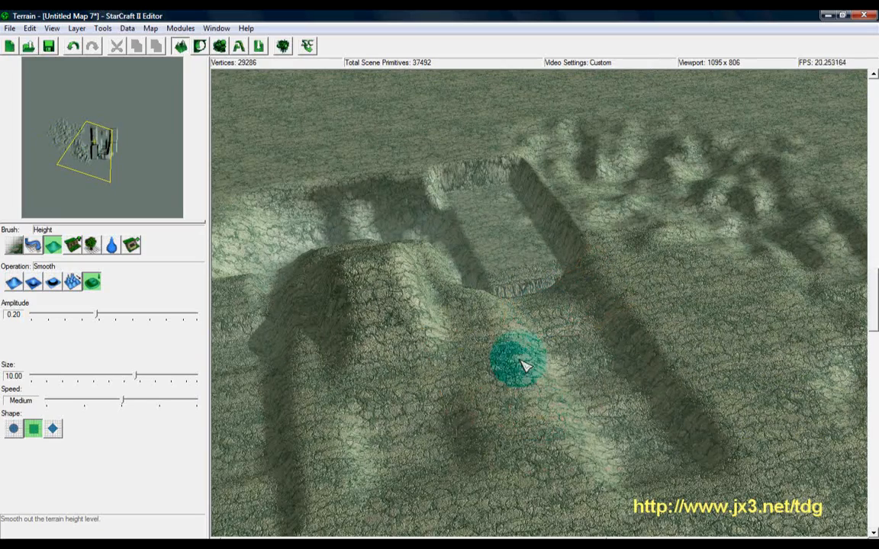
{"action": "left_click_drag", "start_coordinate": [522, 363], "coordinate": [546, 328]}
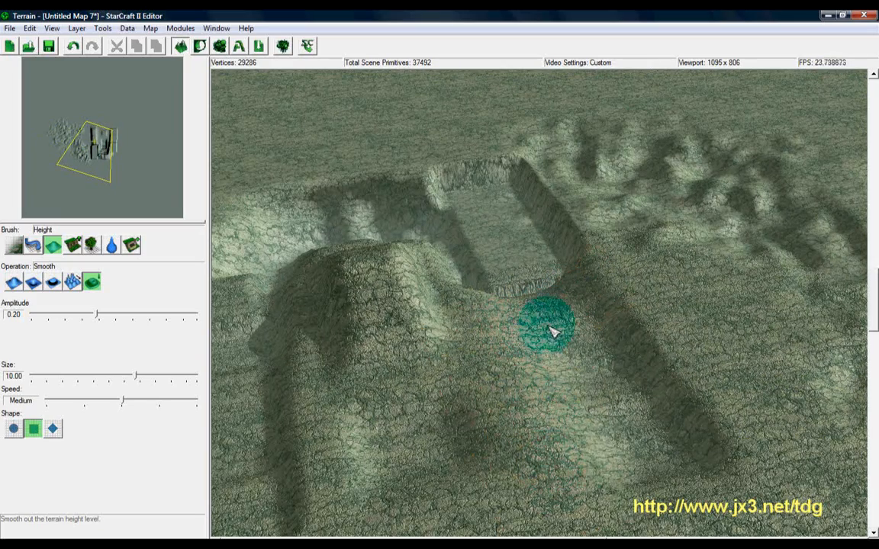
{"action": "mouse_move", "coordinate": [644, 305]}
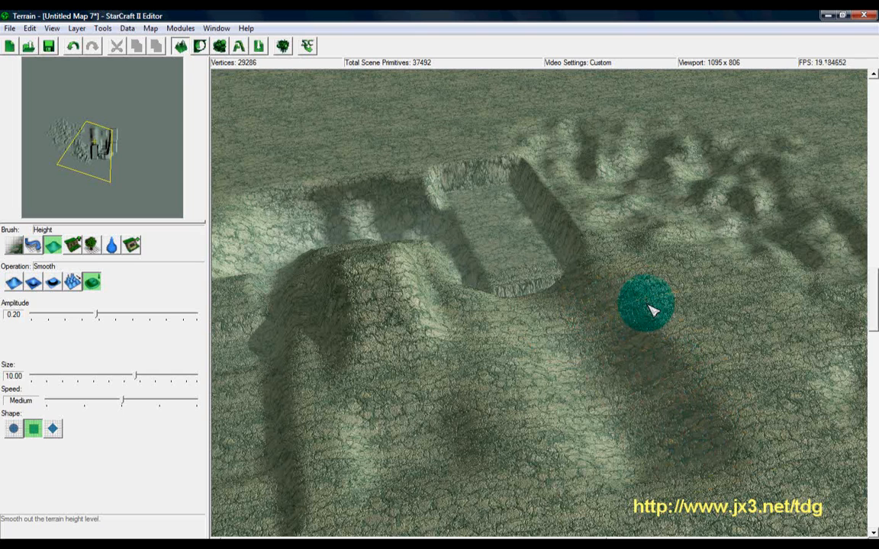
{"action": "mouse_move", "coordinate": [526, 267]}
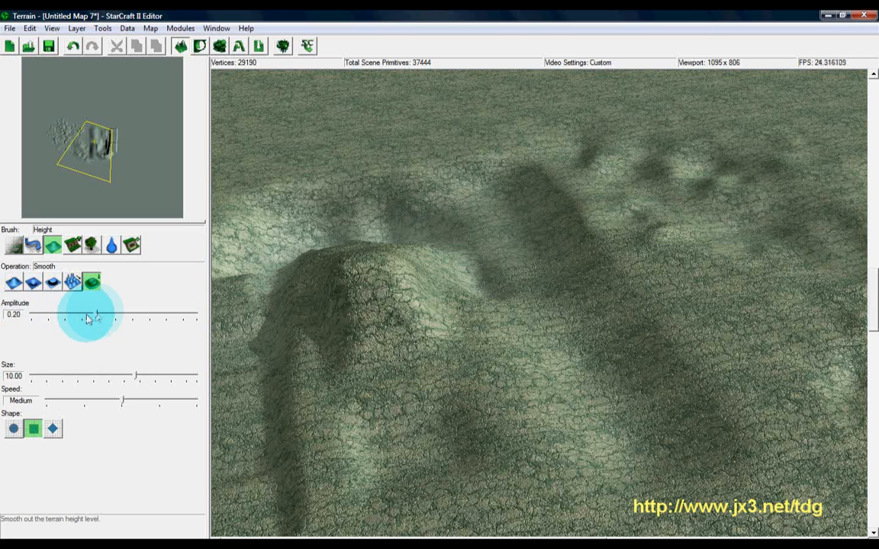
- Raise tall ridges with amplitude 4.00 and size 16.50 across the flat ground
{"action": "left_click_drag", "start_coordinate": [95, 314], "coordinate": [176, 314]}
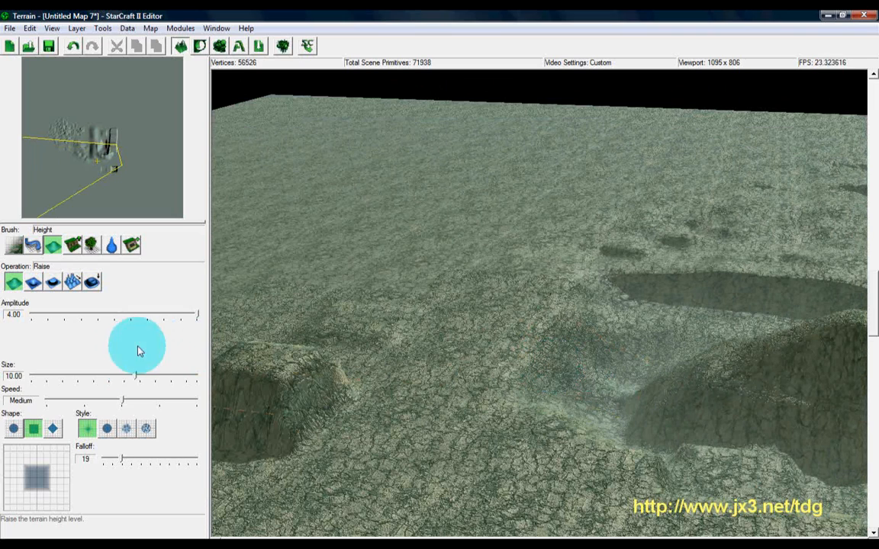
{"action": "left_click_drag", "start_coordinate": [135, 376], "coordinate": [200, 376]}
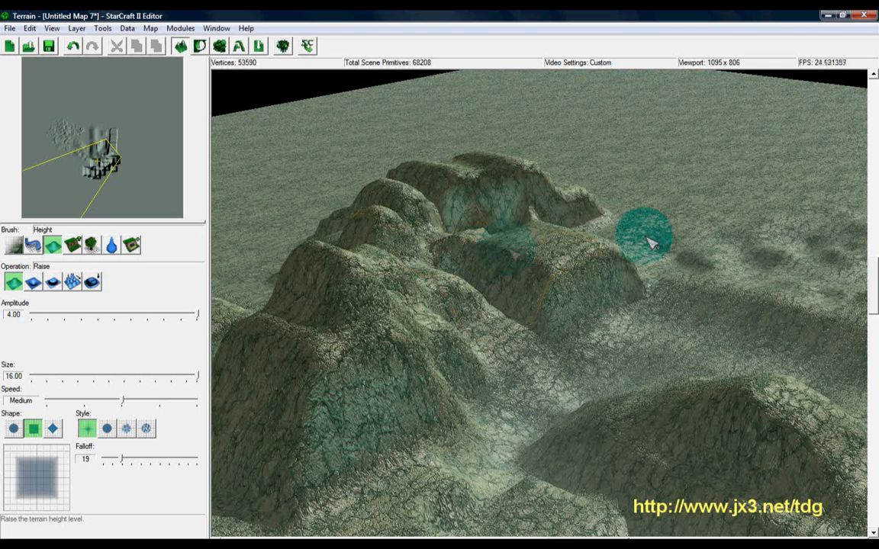
{"action": "left_click", "coordinate": [73, 244]}
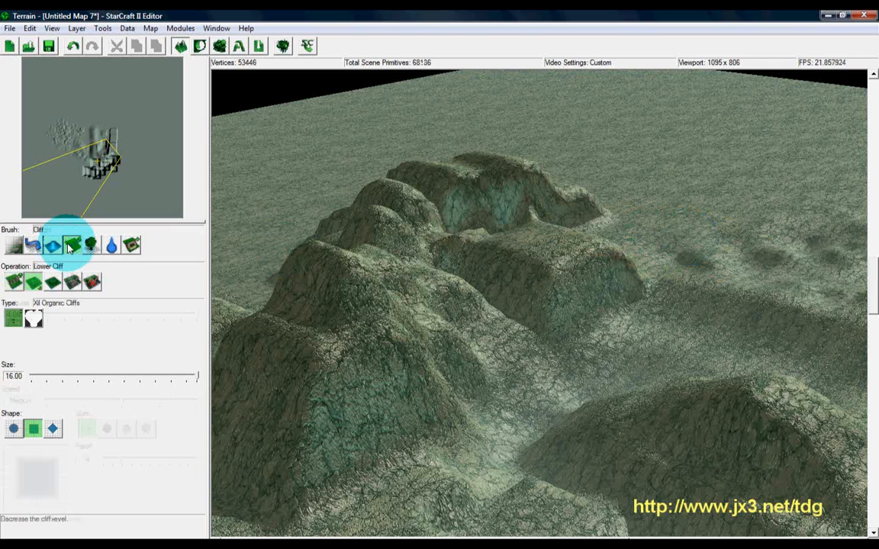